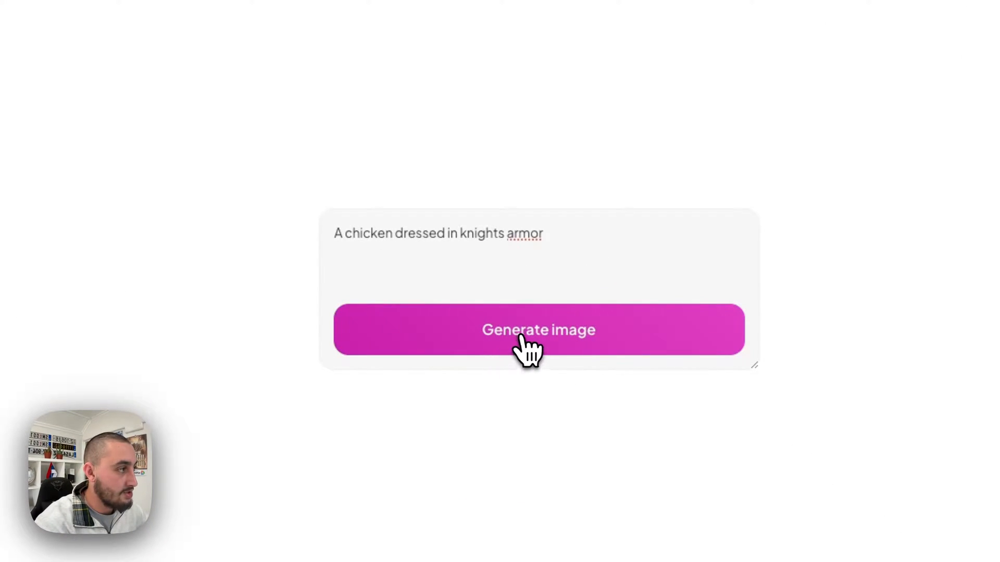
- Generate an image of a chicken in knight's armor on the published page
{"action": "left_click", "coordinate": [527, 345]}
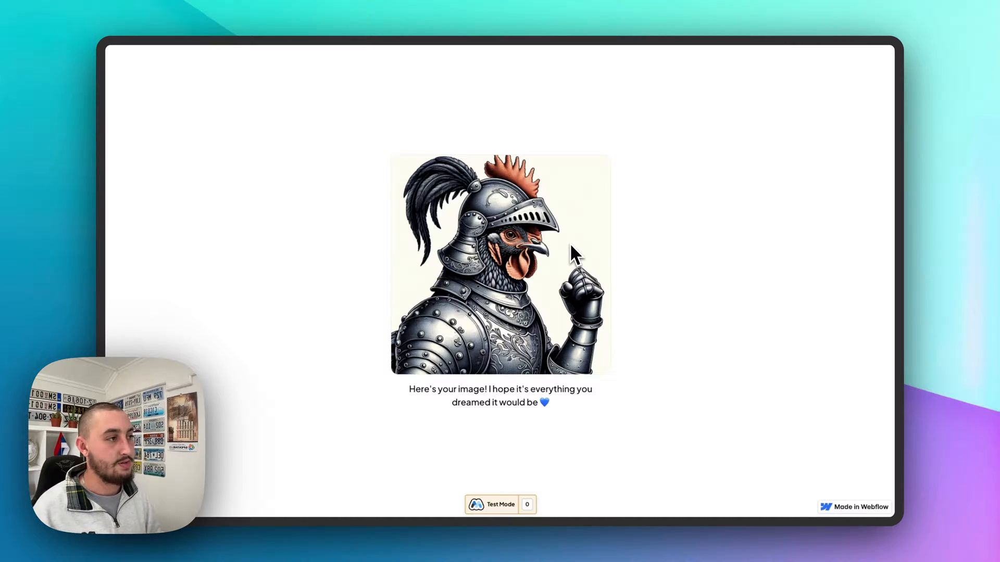
{"action": "mouse_move", "coordinate": [446, 429]}
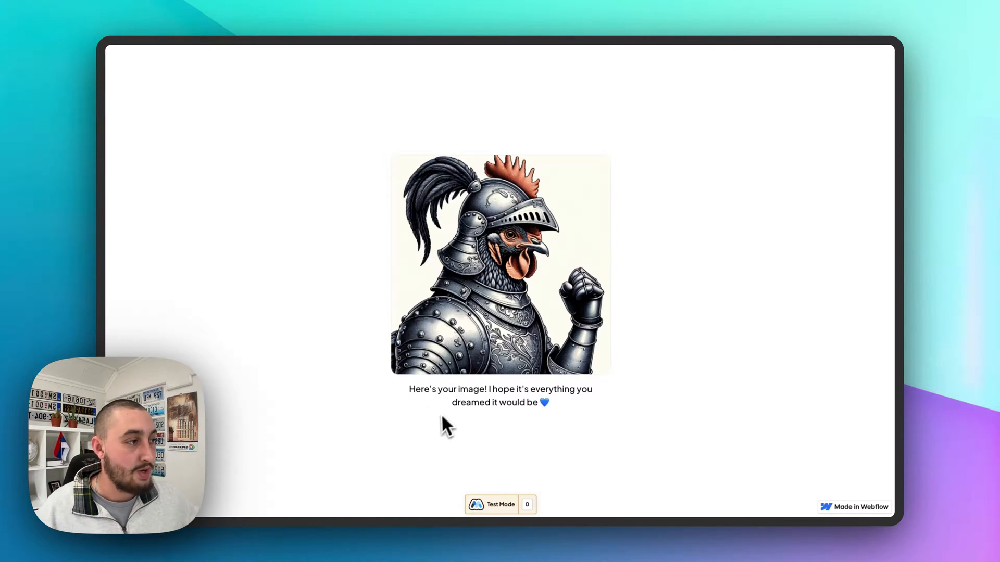
{"action": "mouse_move", "coordinate": [429, 397]}
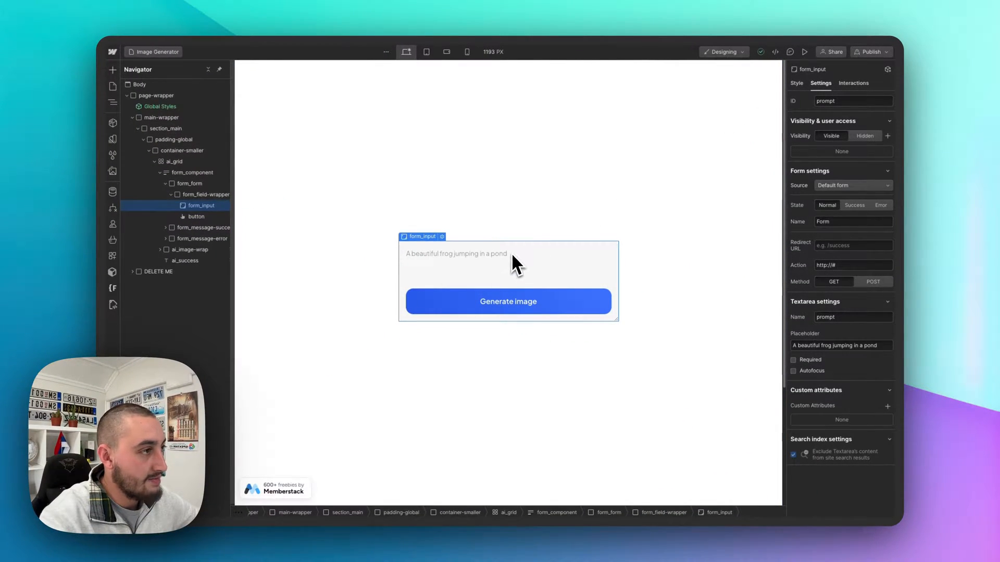
{"action": "mouse_move", "coordinate": [821, 284]}
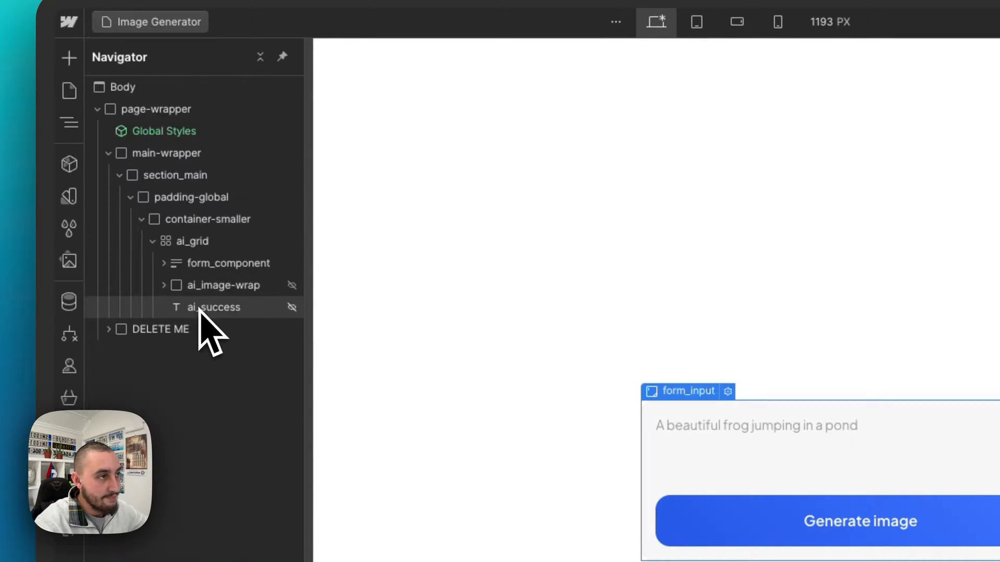
- Inspect the success message, ai_image settings and loader style properties
{"action": "left_click", "coordinate": [212, 307]}
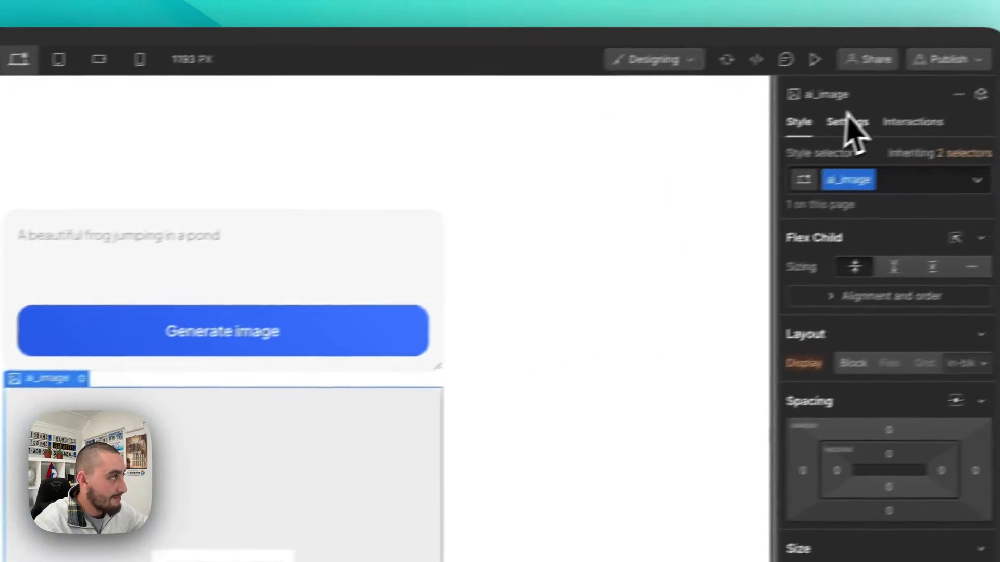
{"action": "left_click", "coordinate": [847, 122]}
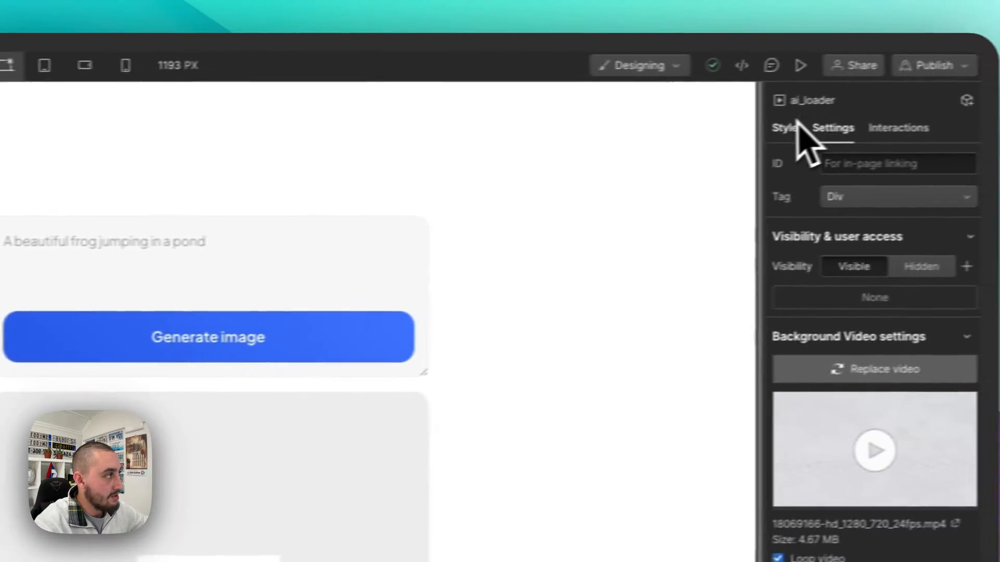
{"action": "left_click", "coordinate": [783, 127]}
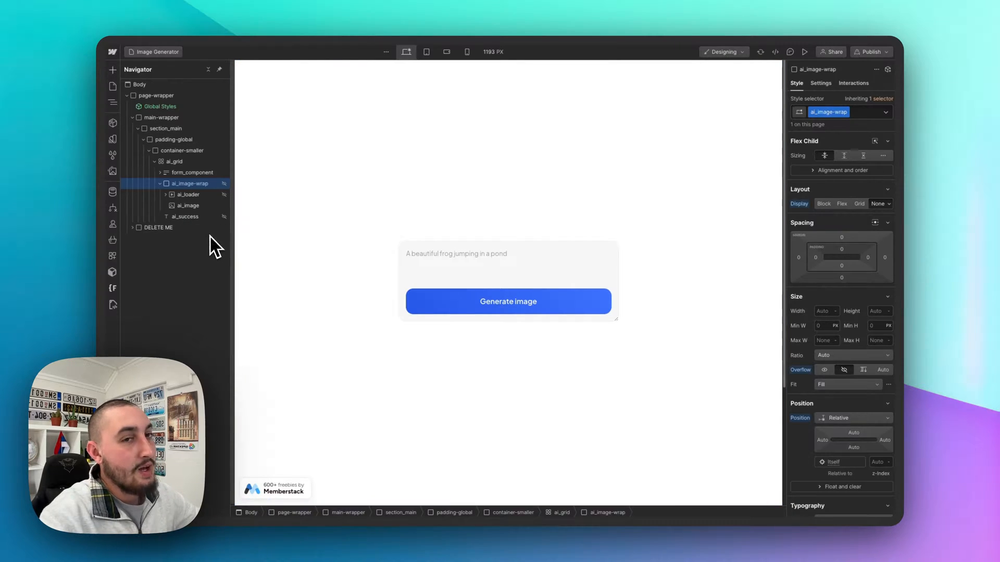
{"action": "mouse_move", "coordinate": [176, 299]}
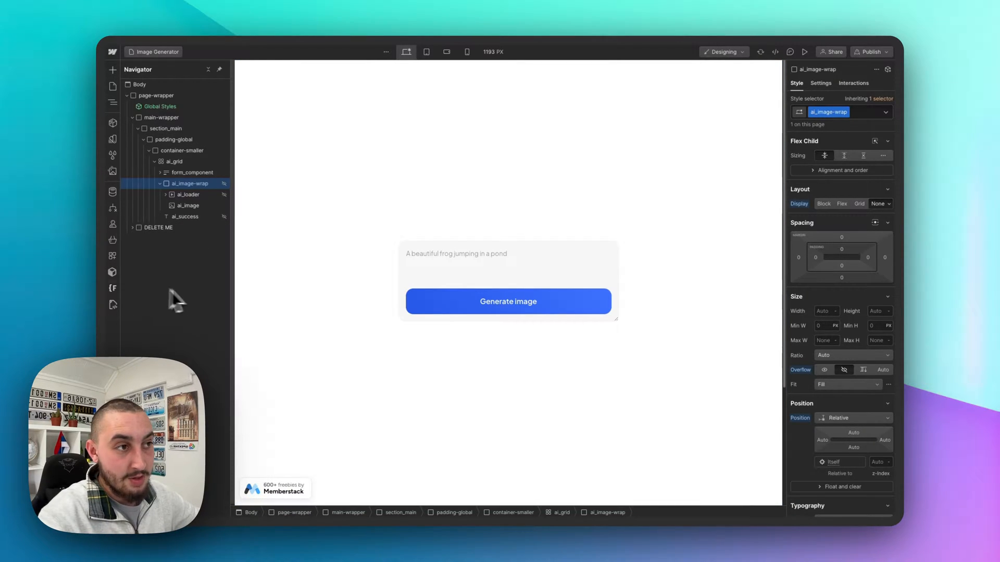
{"action": "mouse_move", "coordinate": [68, 305]}
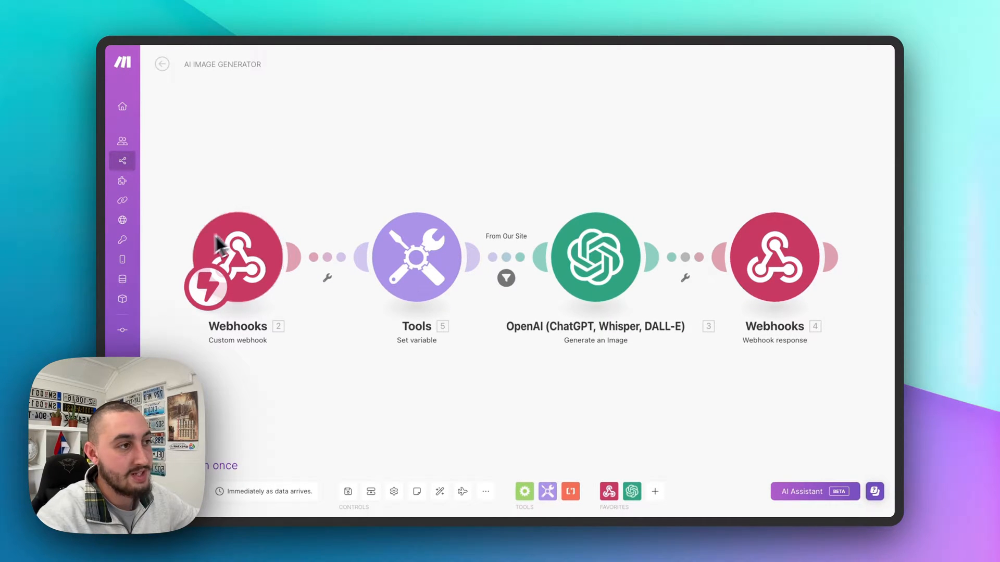
- Review the DALL-E Image webhook's advanced settings in the custom webhook module
{"action": "left_click", "coordinate": [235, 259]}
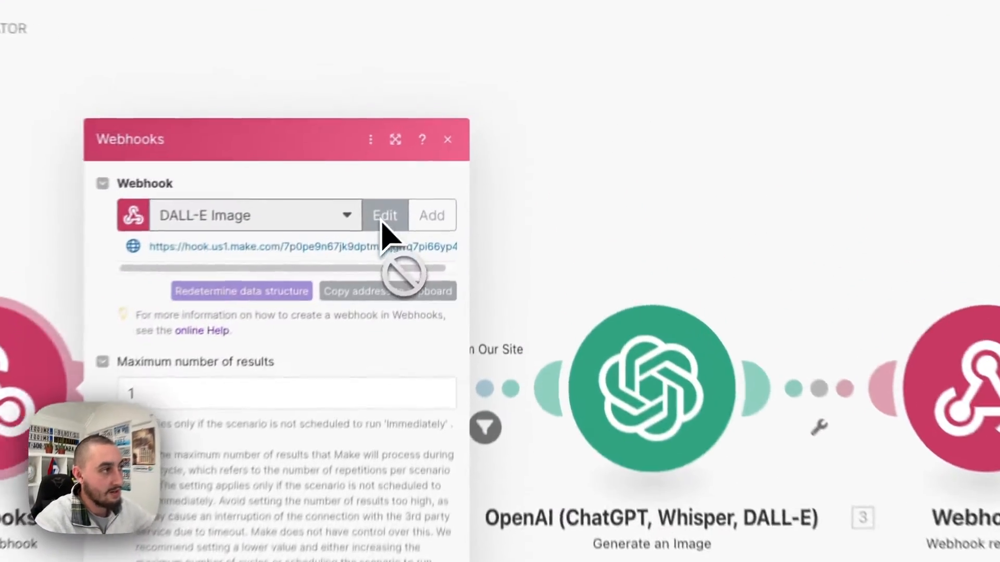
{"action": "left_click", "coordinate": [385, 215]}
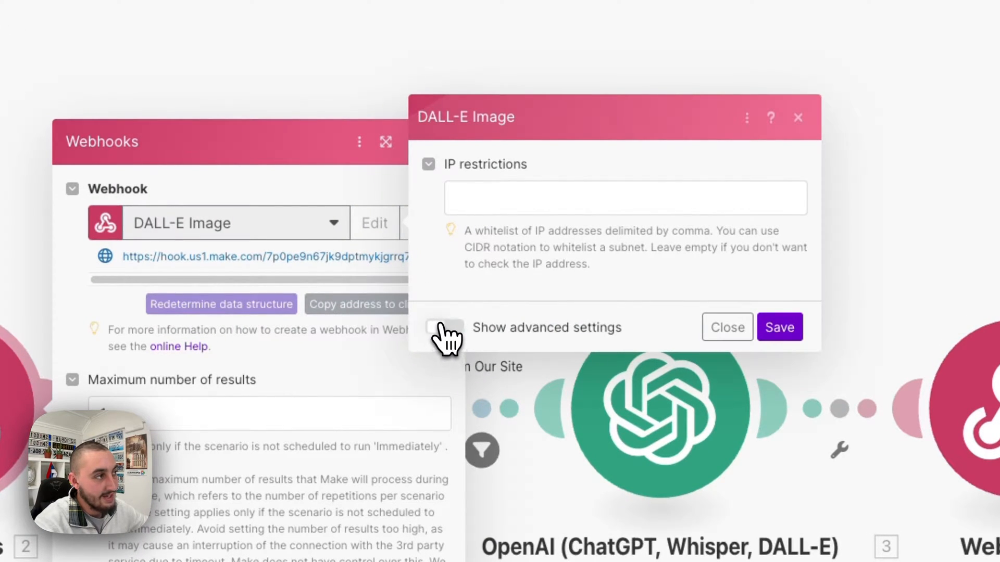
{"action": "left_click", "coordinate": [443, 328]}
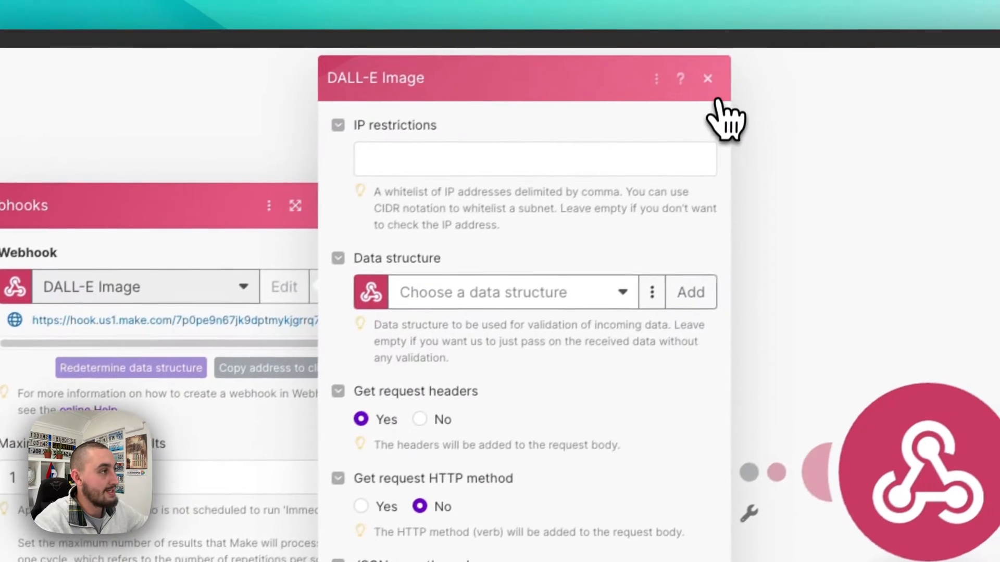
{"action": "left_click", "coordinate": [708, 78]}
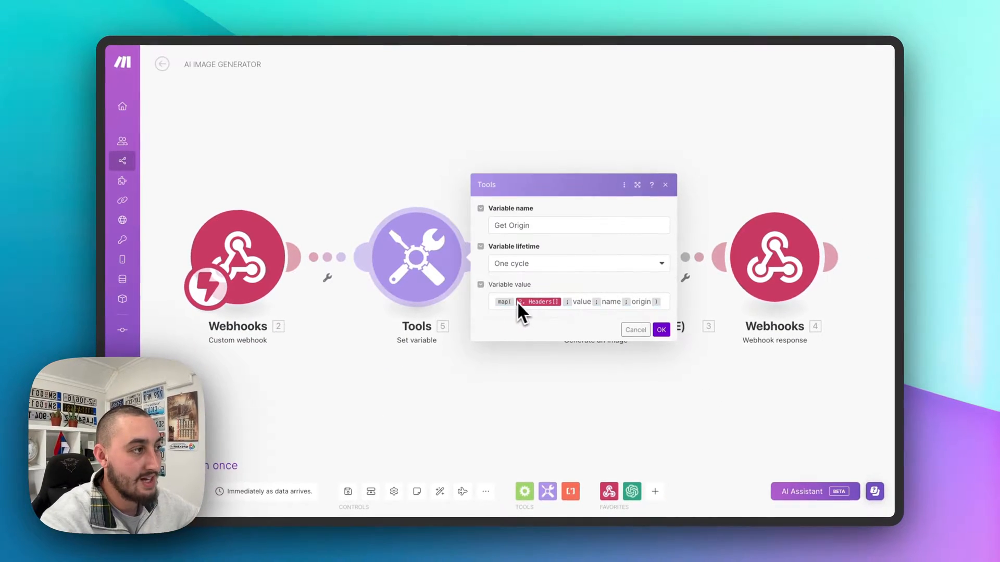
{"action": "mouse_move", "coordinate": [539, 301]}
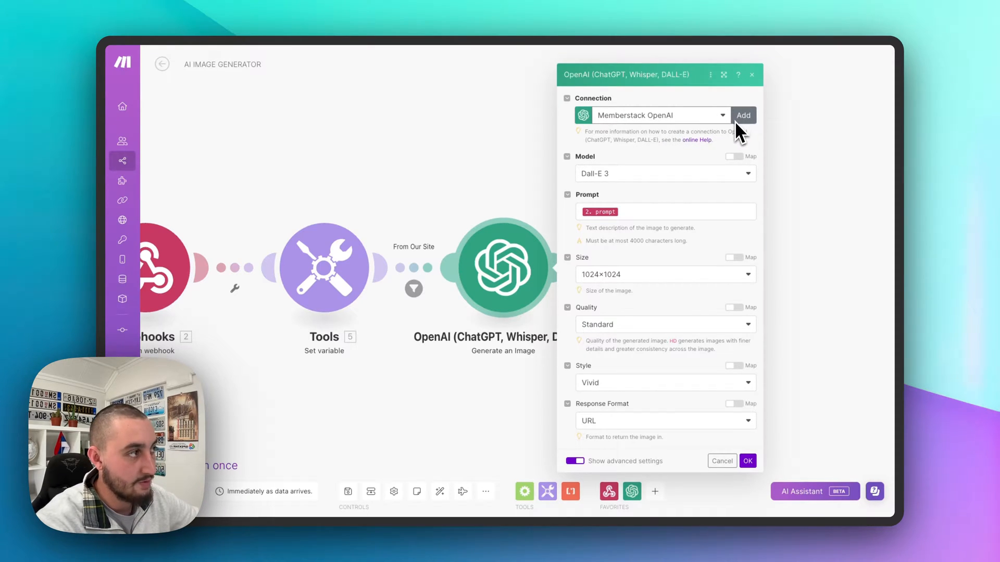
{"action": "mouse_move", "coordinate": [586, 174]}
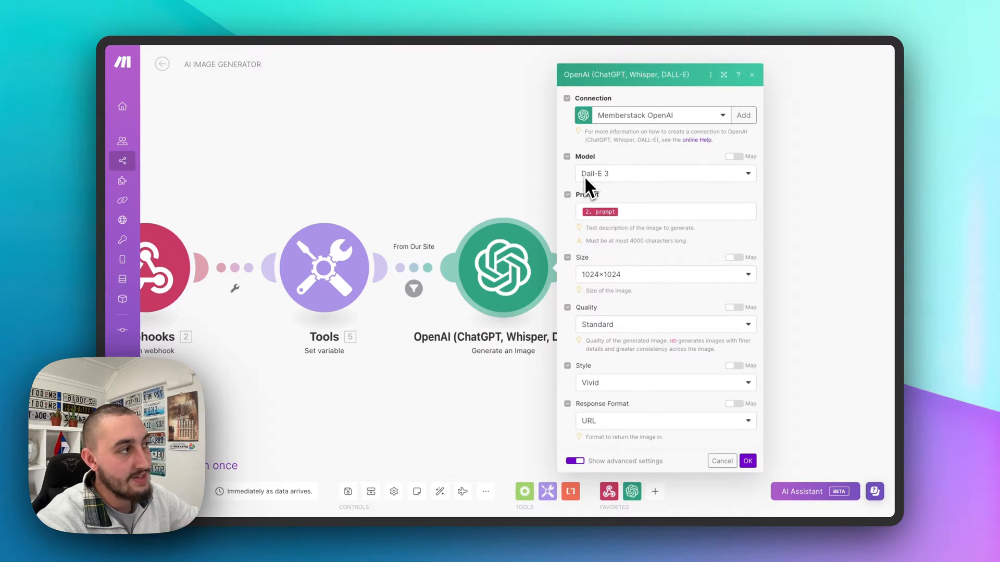
{"action": "mouse_move", "coordinate": [609, 183]}
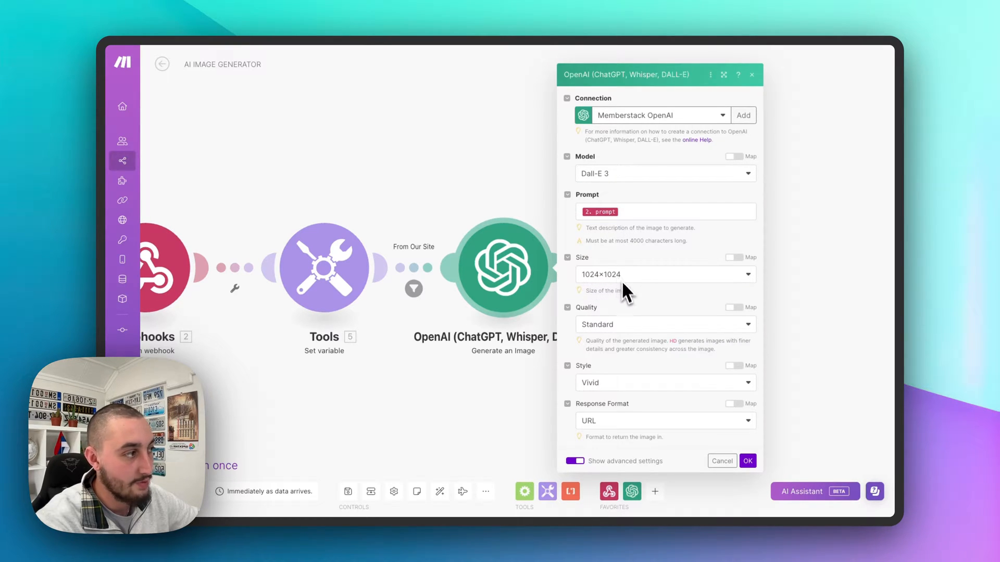
{"action": "mouse_move", "coordinate": [594, 394]}
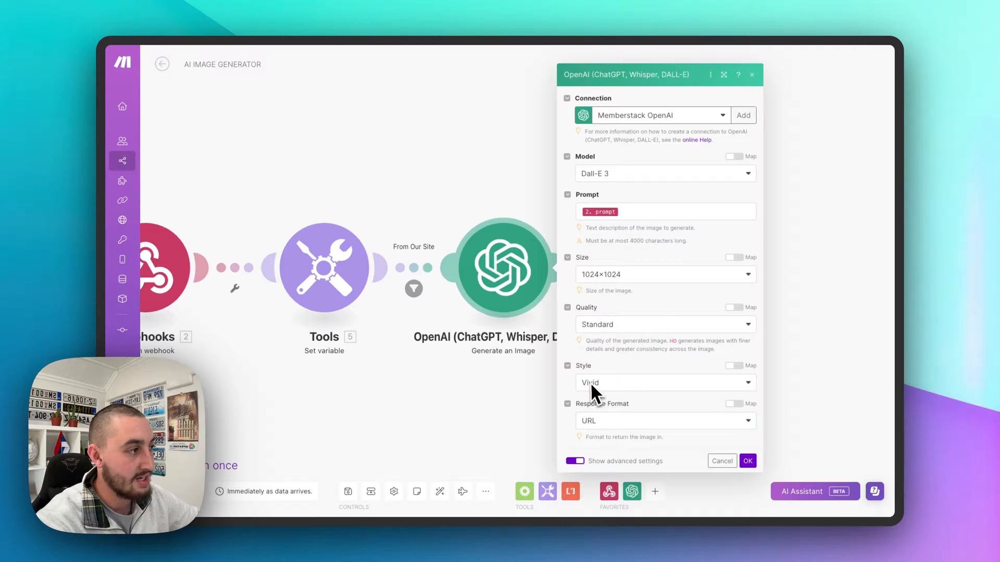
{"action": "mouse_move", "coordinate": [614, 435]}
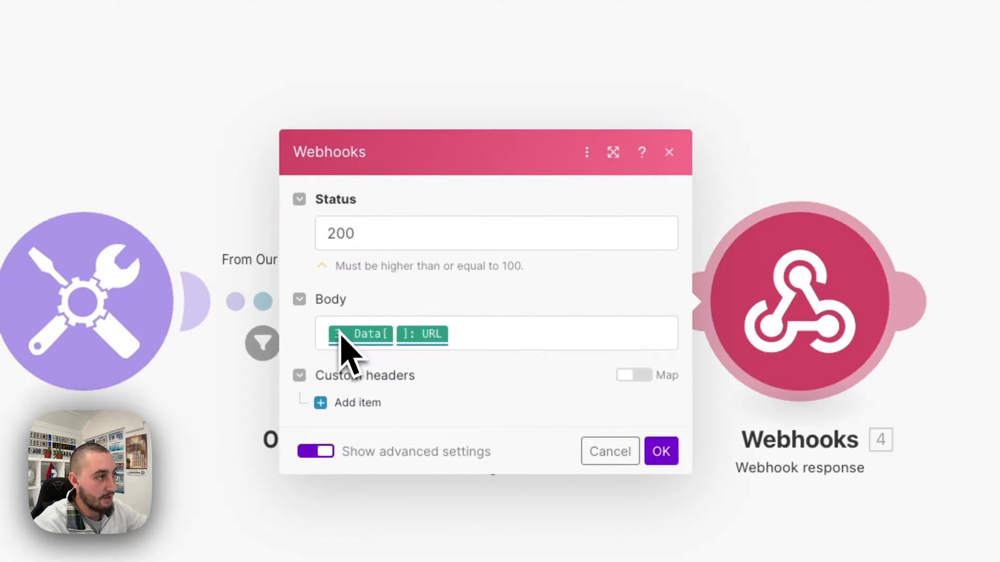
- Inspect the response body mapped to the 3. Data[]: URL value
{"action": "left_click", "coordinate": [517, 334]}
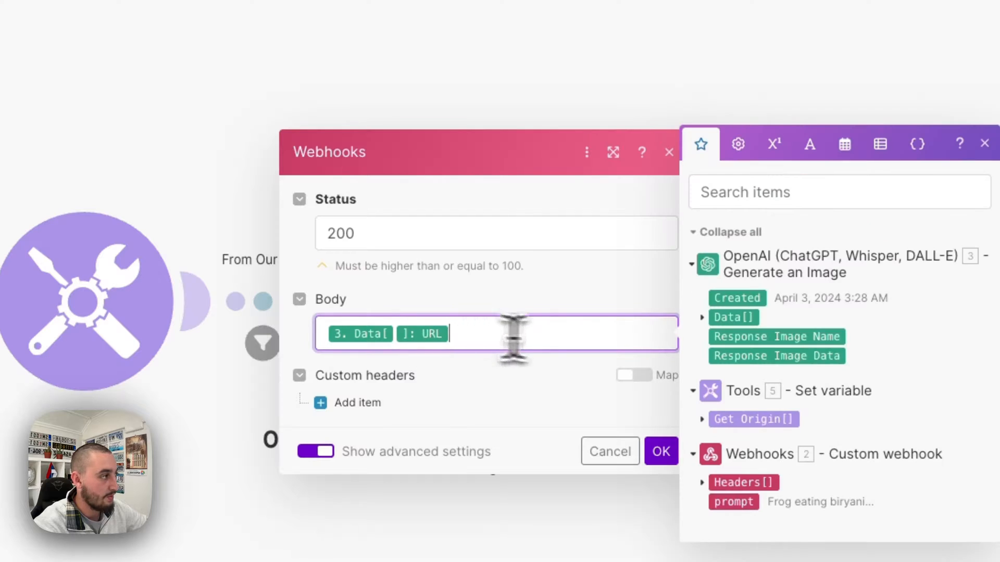
{"action": "left_click", "coordinate": [702, 318]}
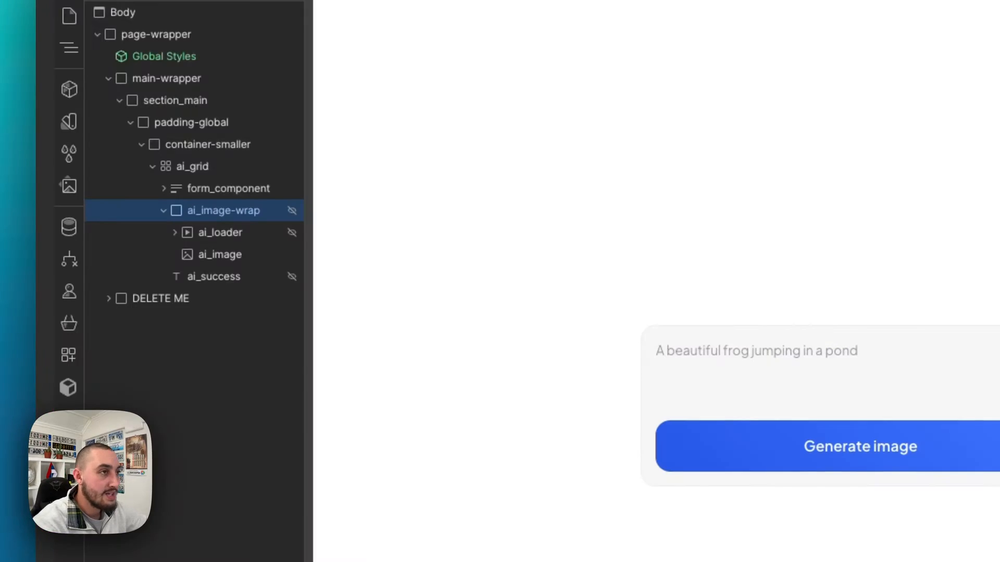
- Open the Image Generator page's settings from the Pages panel
{"action": "left_click", "coordinate": [67, 139]}
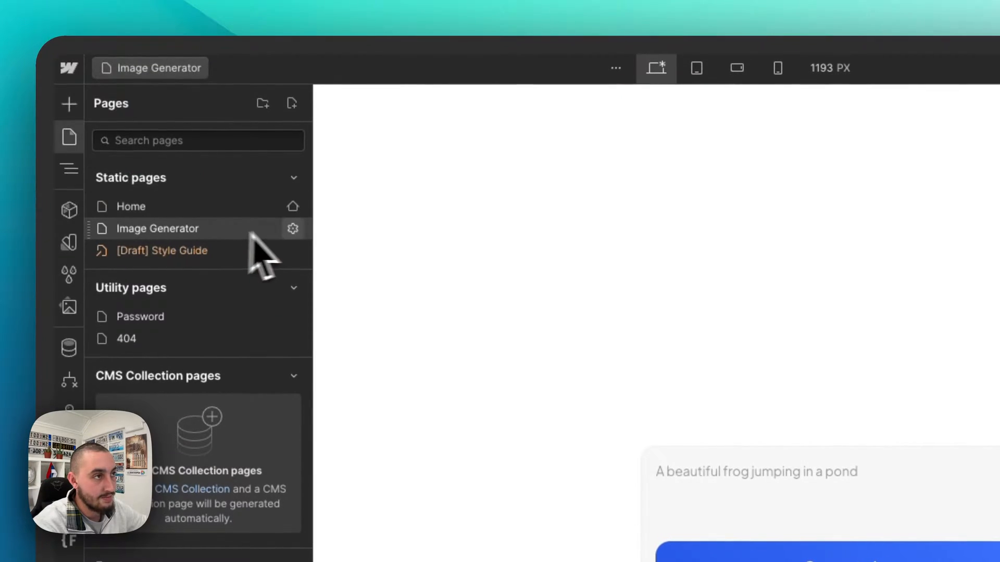
{"action": "mouse_move", "coordinate": [293, 229]}
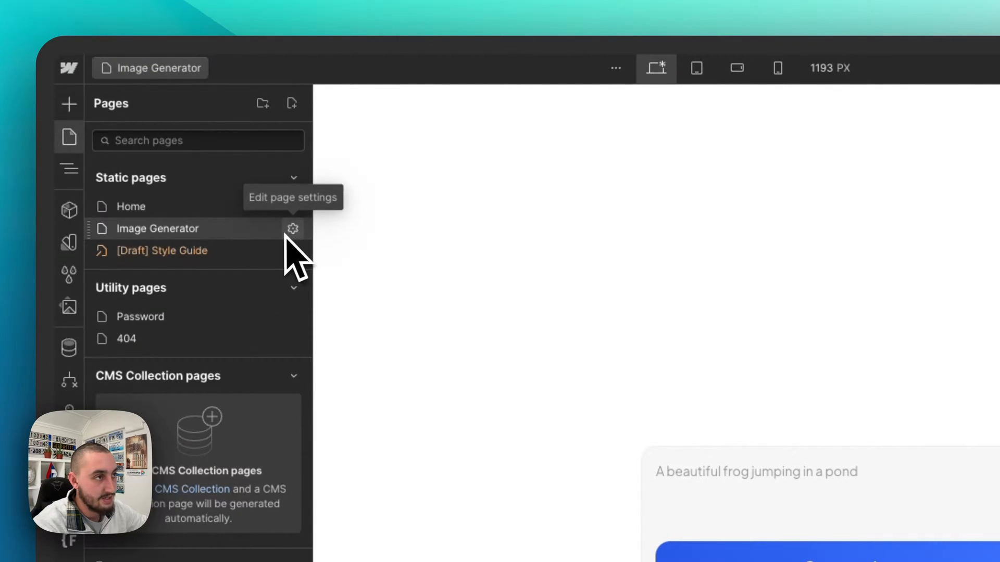
{"action": "left_click", "coordinate": [293, 229]}
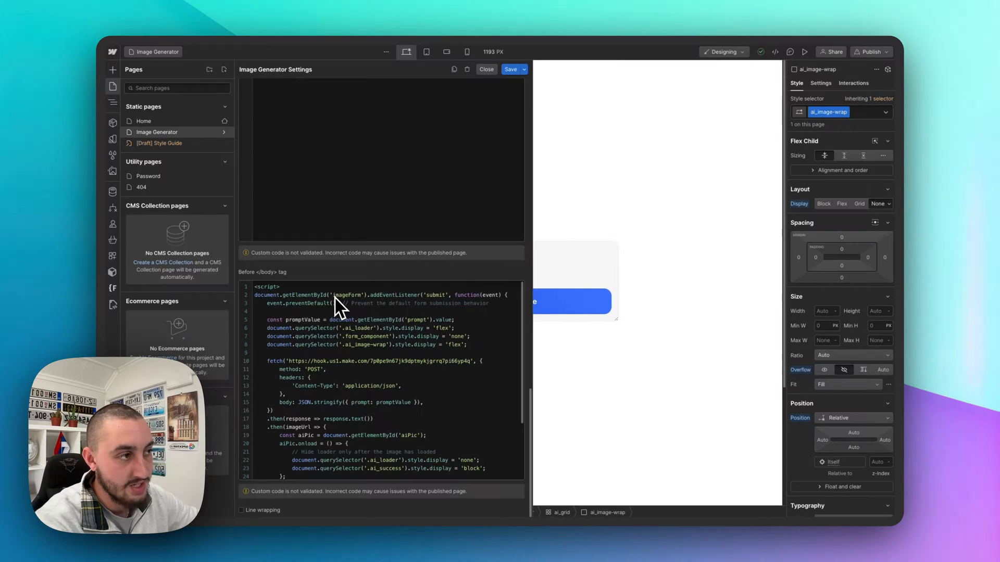
{"action": "mouse_move", "coordinate": [349, 308]}
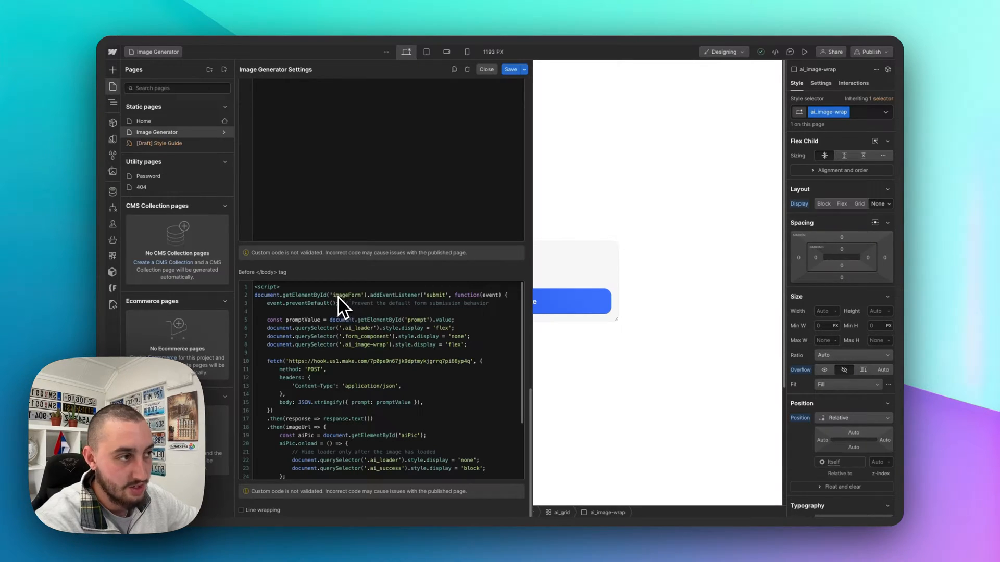
{"action": "mouse_move", "coordinate": [425, 328]}
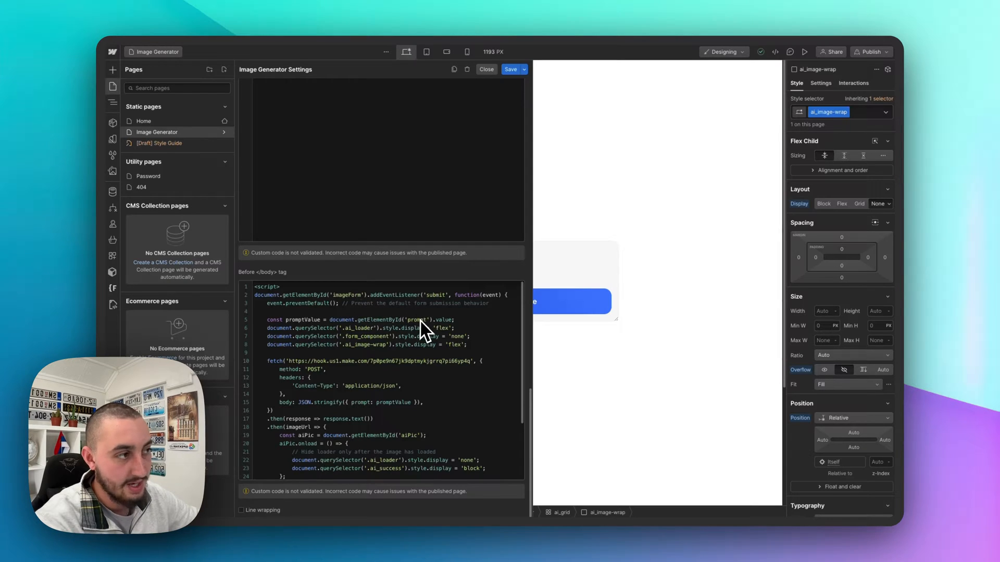
{"action": "mouse_move", "coordinate": [408, 331]}
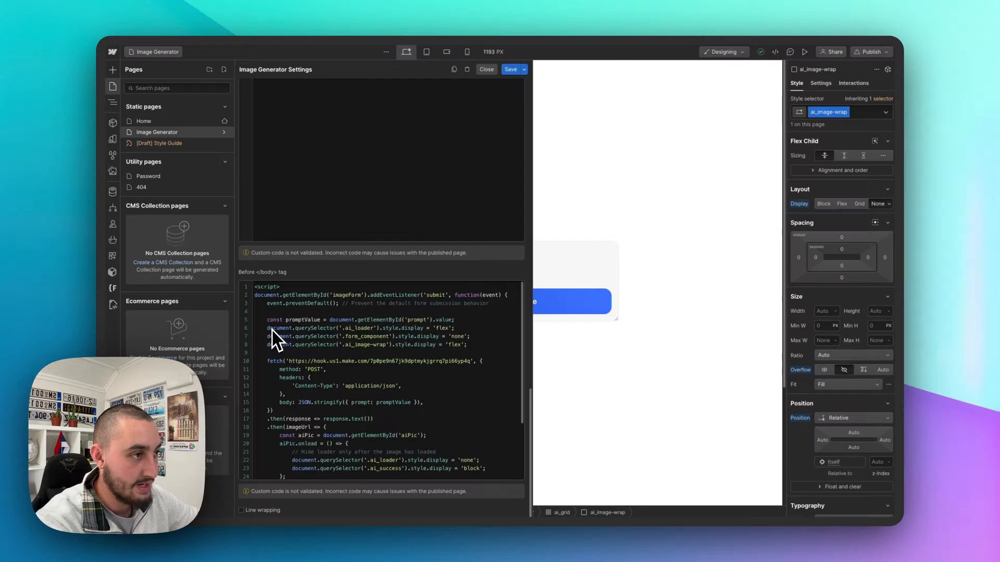
{"action": "mouse_move", "coordinate": [283, 346]}
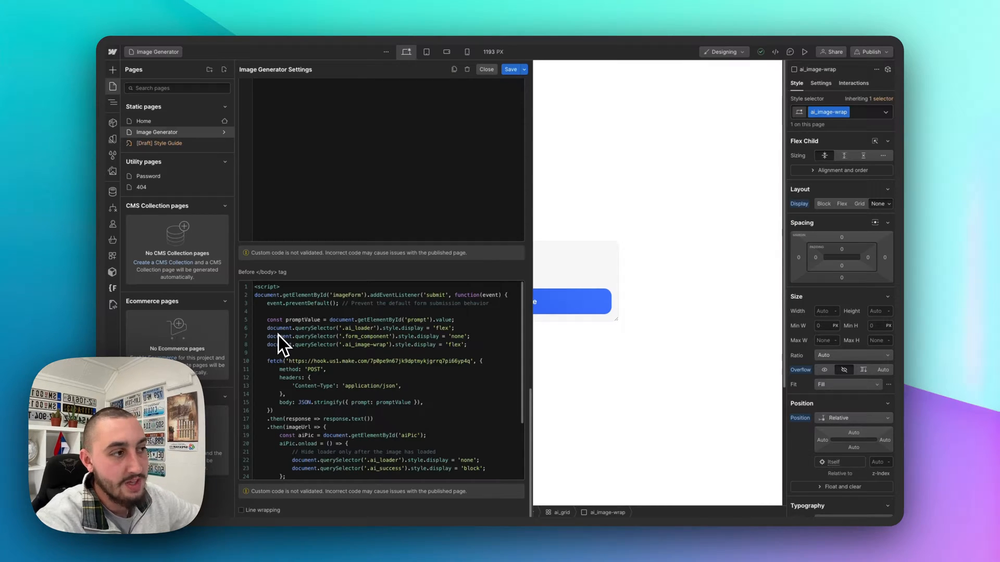
{"action": "mouse_move", "coordinate": [301, 307]}
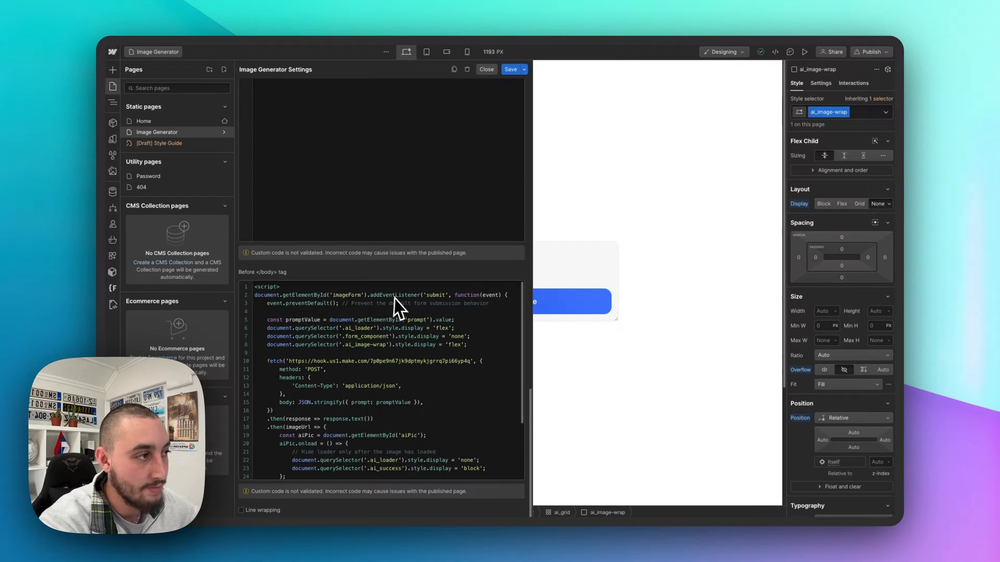
{"action": "mouse_move", "coordinate": [278, 344]}
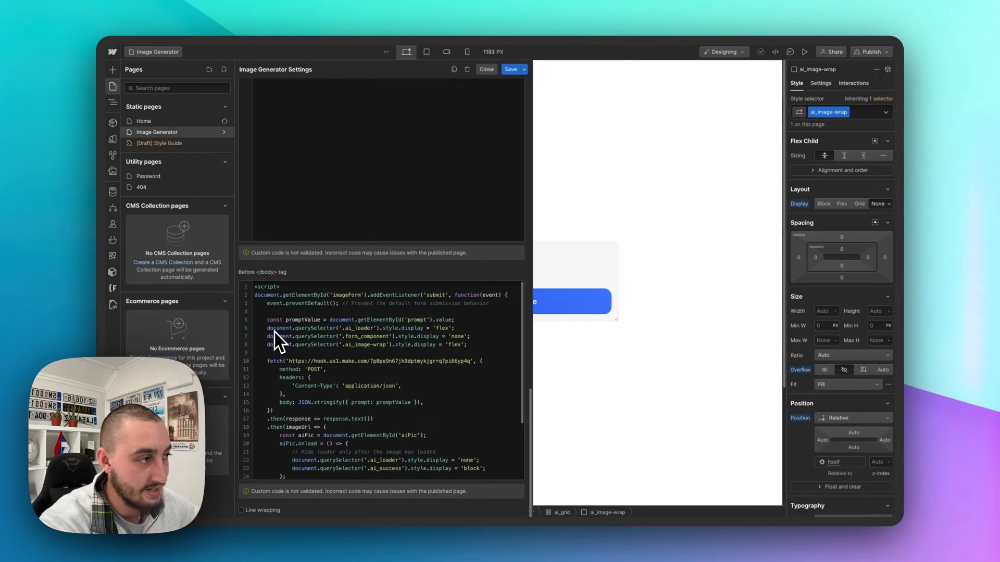
{"action": "mouse_move", "coordinate": [375, 341]}
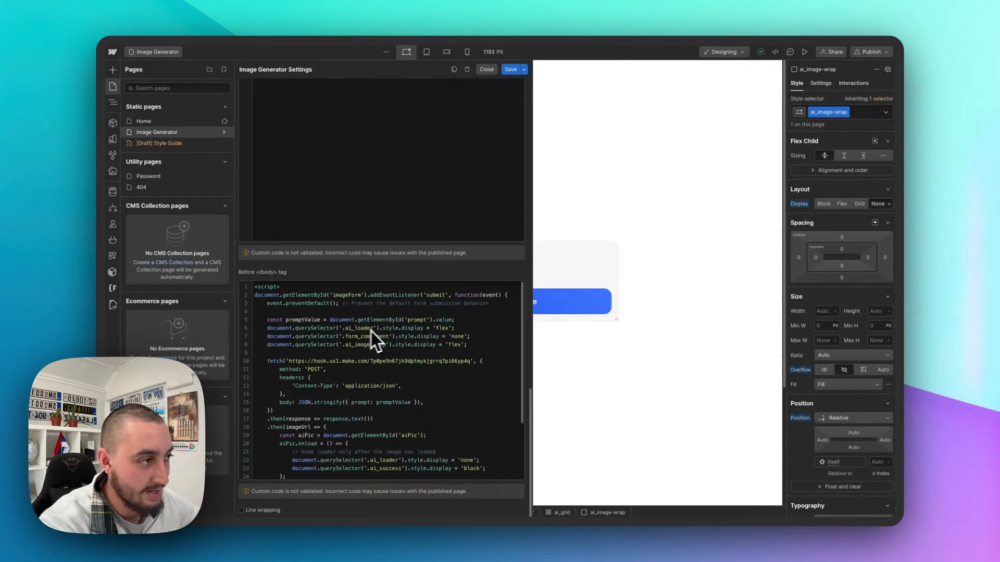
{"action": "mouse_move", "coordinate": [443, 341]}
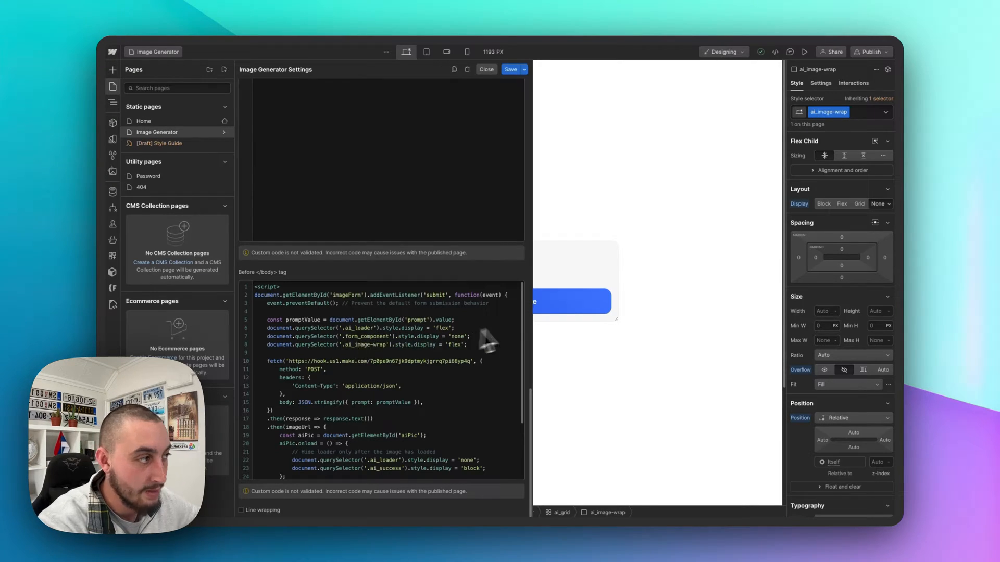
{"action": "mouse_move", "coordinate": [424, 344]}
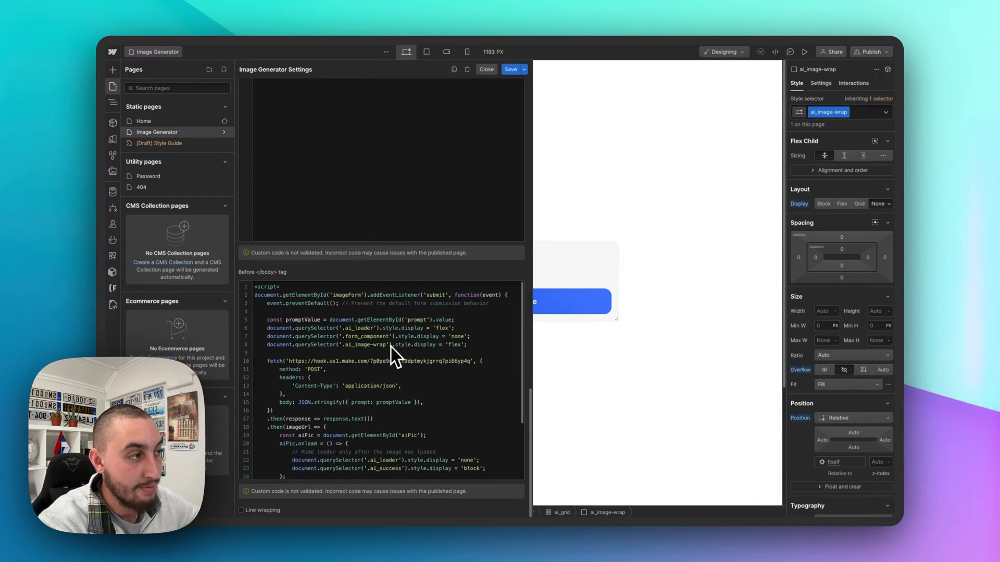
{"action": "mouse_move", "coordinate": [462, 358]}
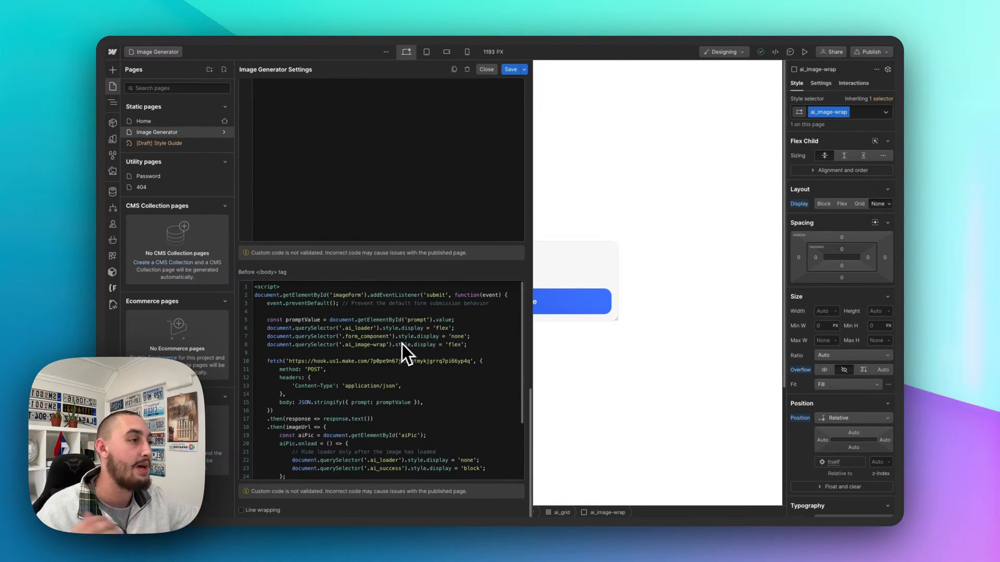
{"action": "scroll", "scroll_direction": "down", "scroll_amount": 3}
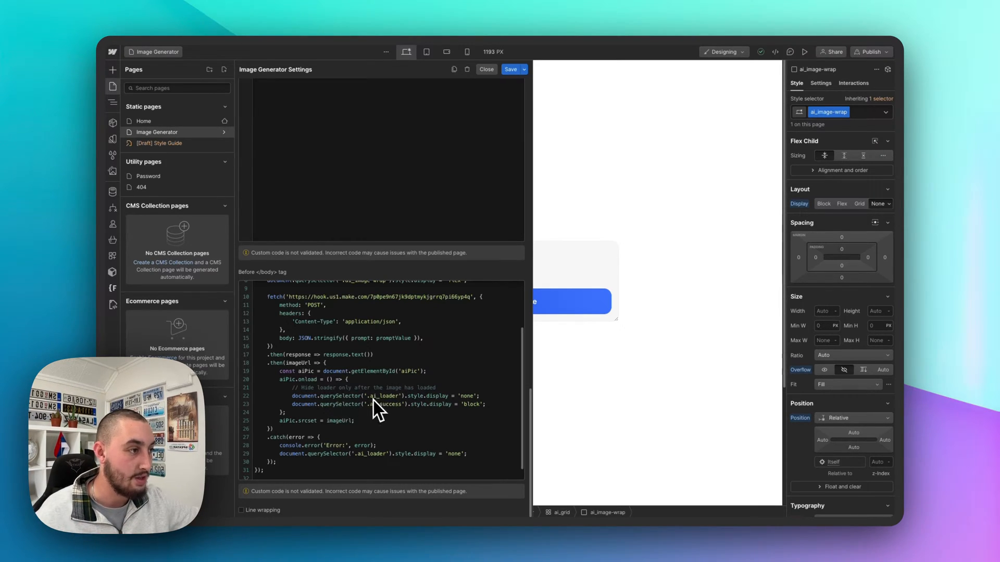
{"action": "mouse_move", "coordinate": [350, 409]}
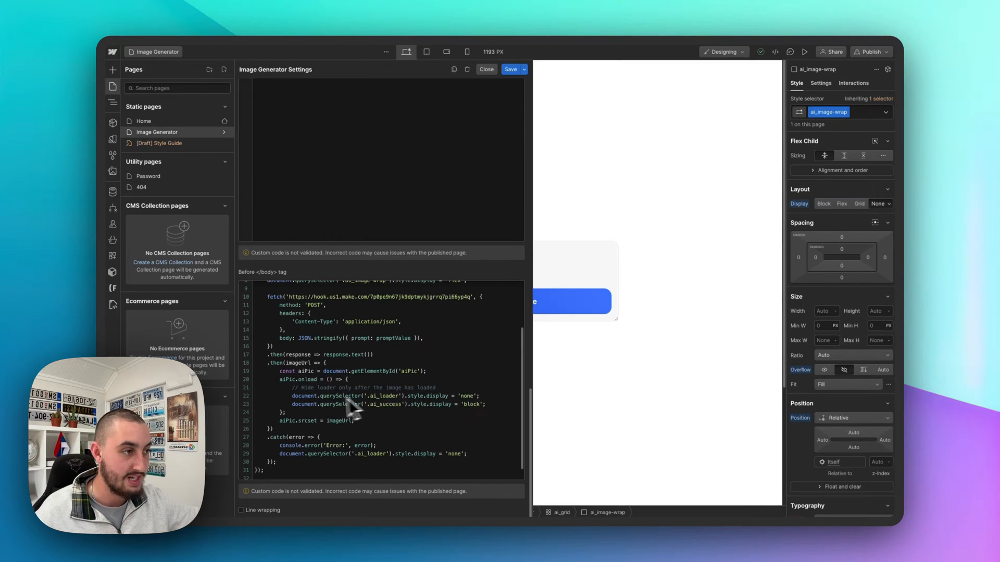
{"action": "mouse_move", "coordinate": [391, 424]}
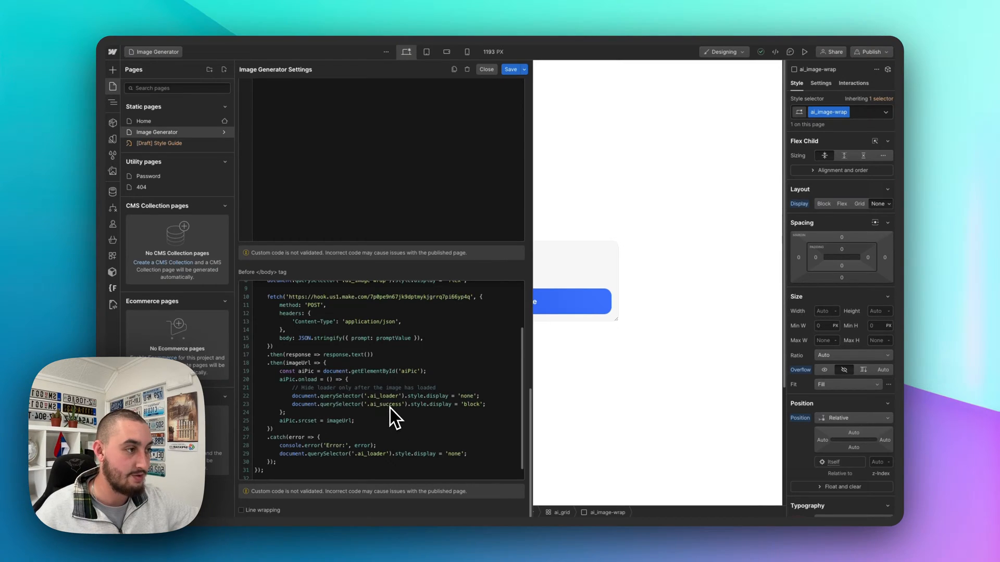
{"action": "scroll", "scroll_direction": "down", "scroll_amount": 3}
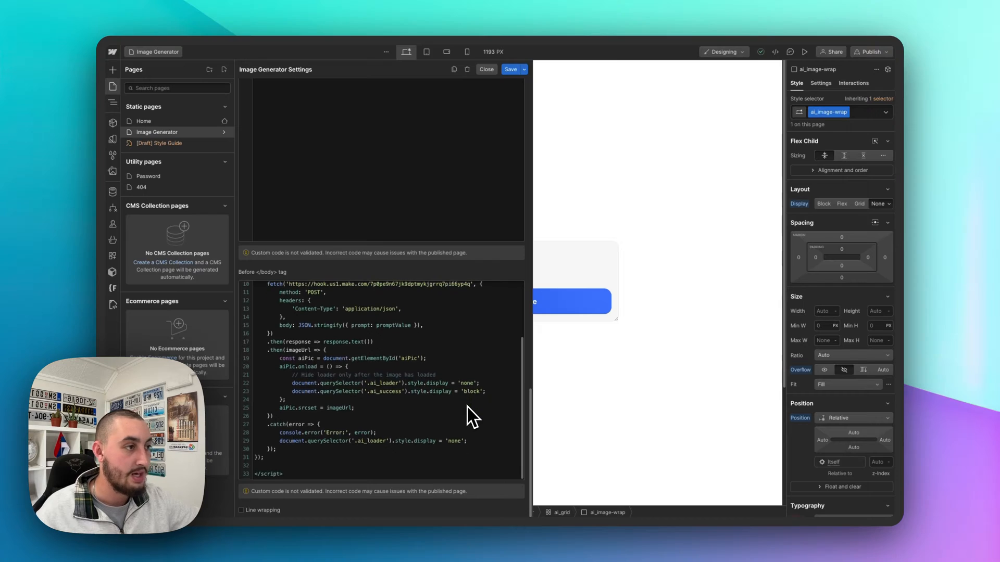
{"action": "mouse_move", "coordinate": [464, 413]}
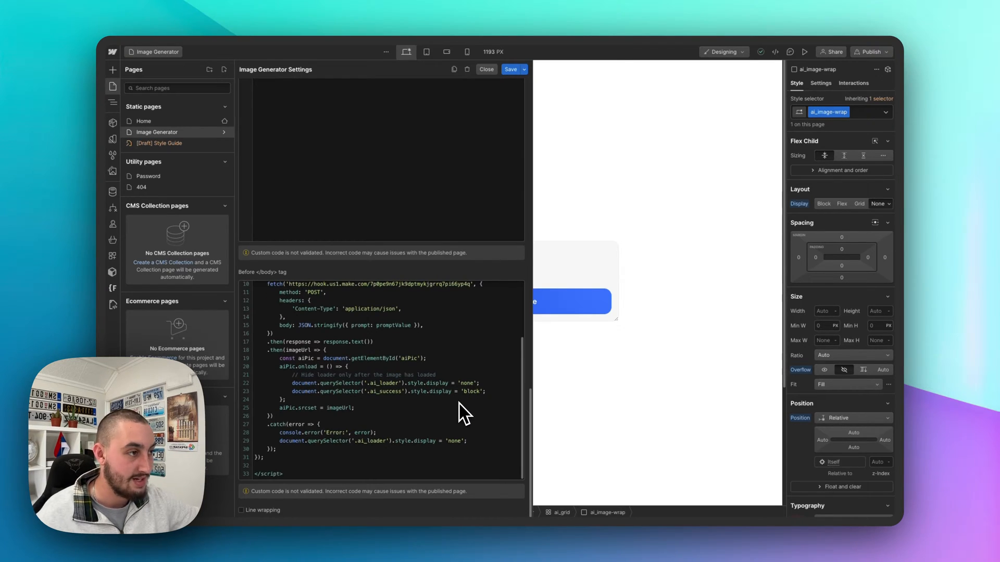
{"action": "mouse_move", "coordinate": [389, 433]}
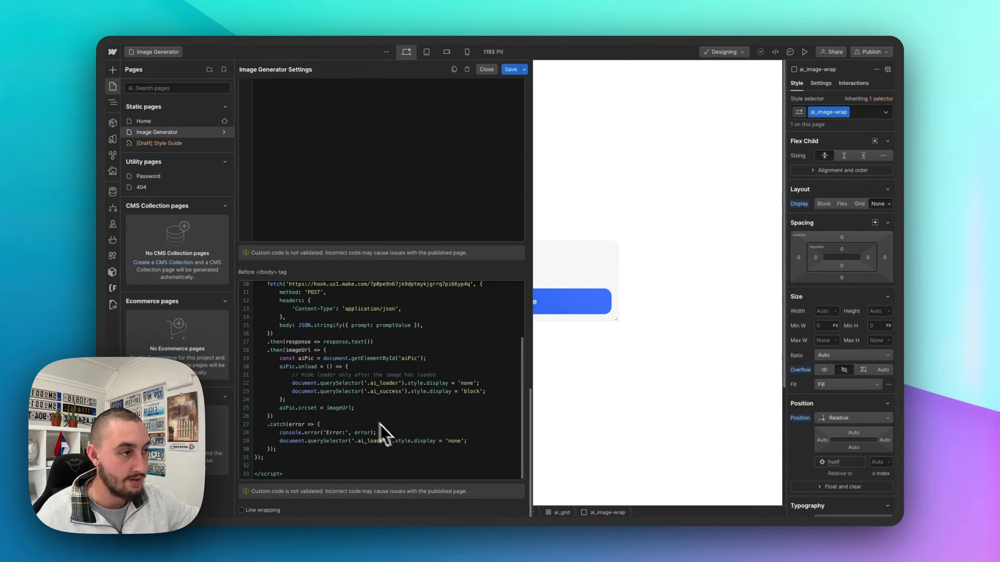